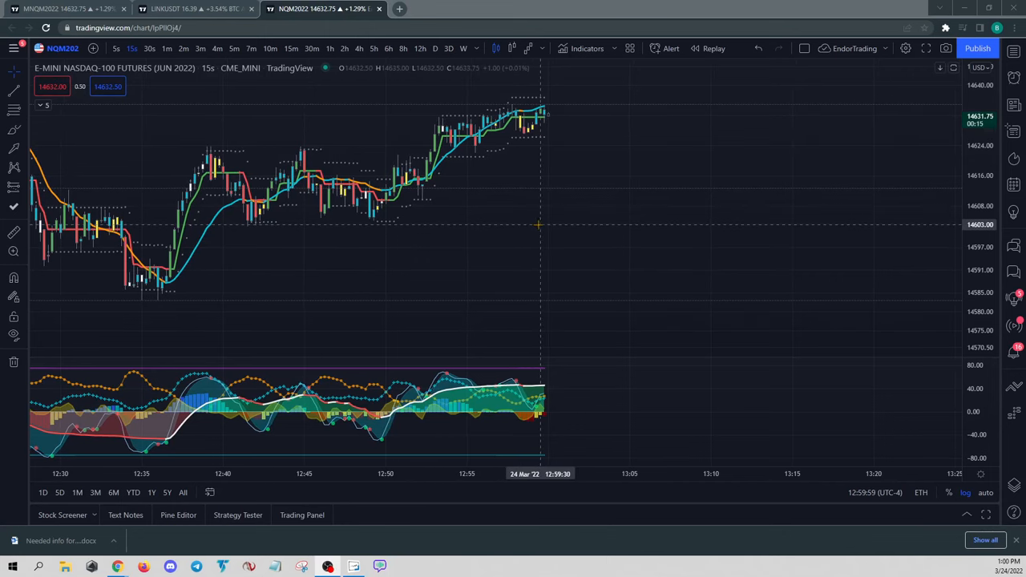
pyautogui.moveTo(527, 218)
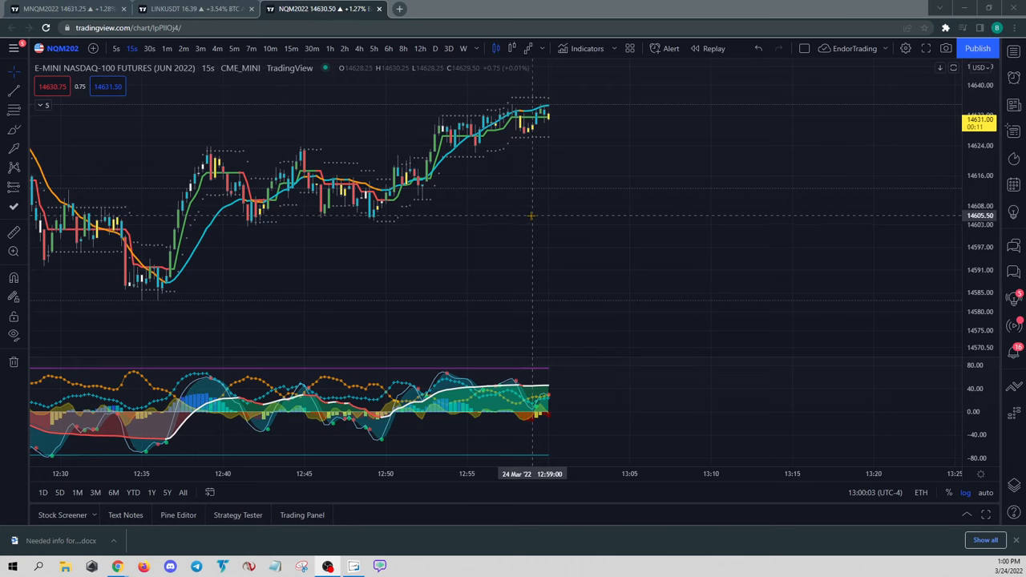
pyautogui.moveTo(302, 515)
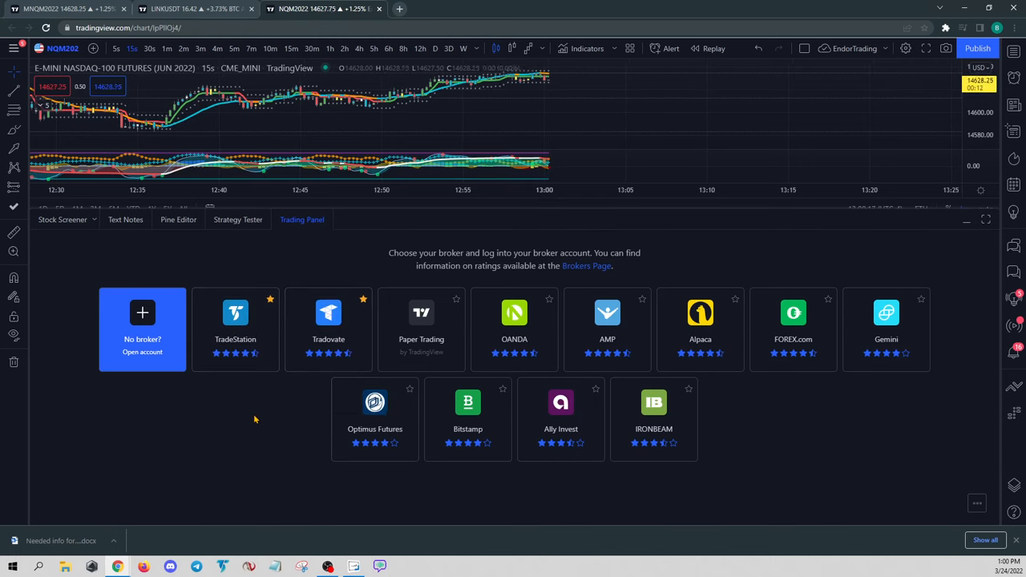
pyautogui.moveTo(785, 432)
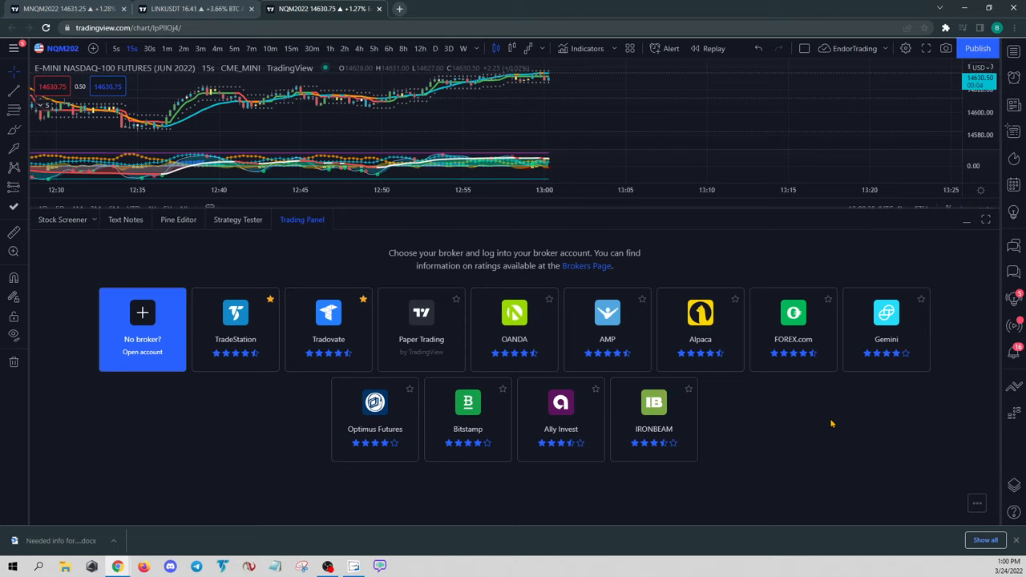
pyautogui.moveTo(966, 223)
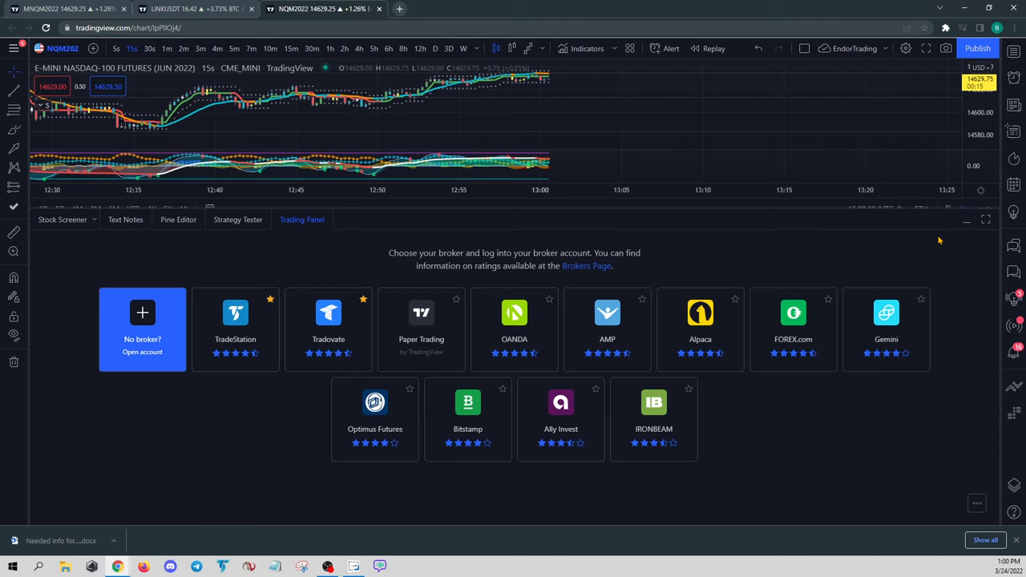
pyautogui.moveTo(421, 329)
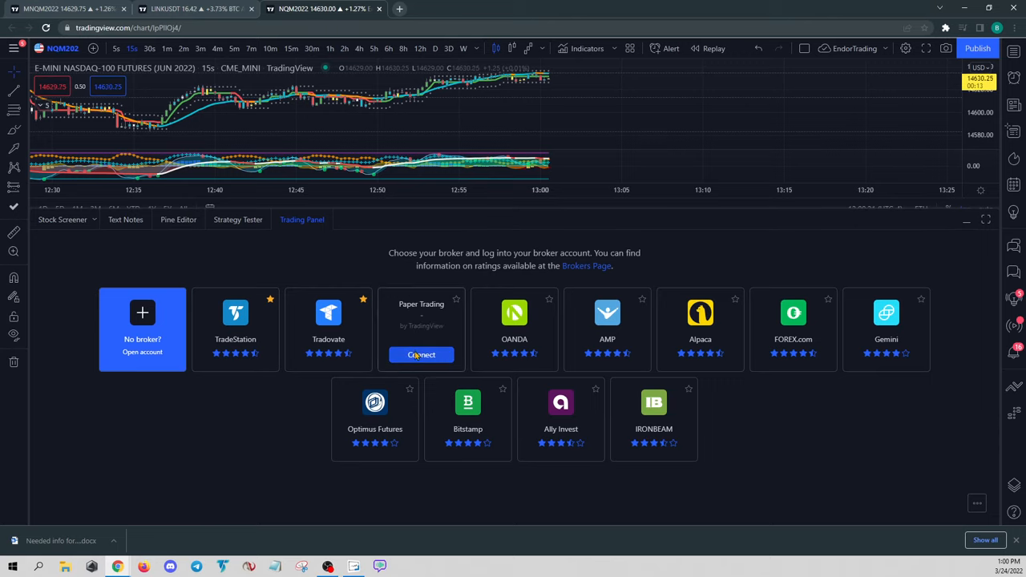
# Step: Connect the Paper Trading account as the chart's broker
pyautogui.click(420, 354)
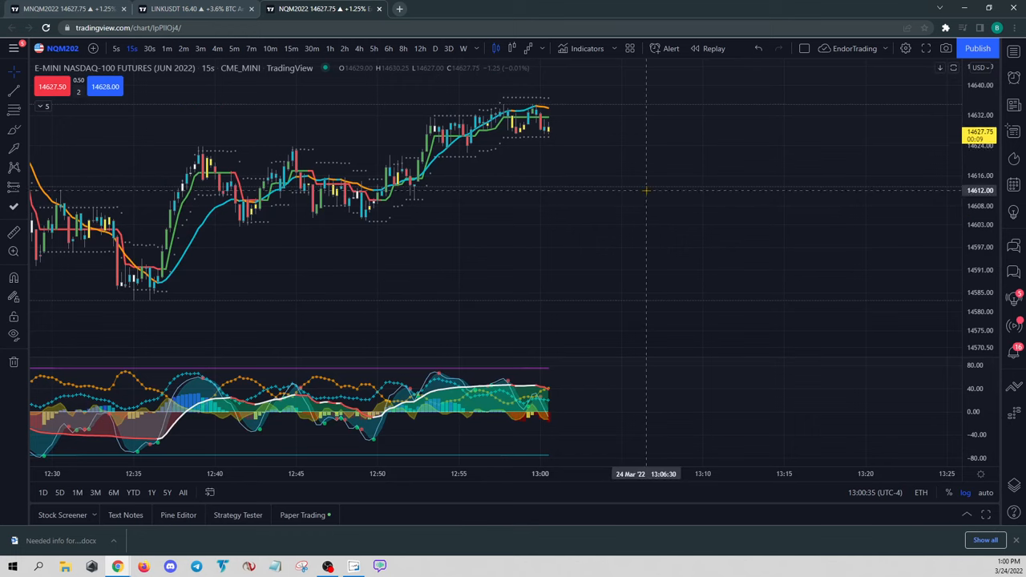
pyautogui.moveTo(633, 210)
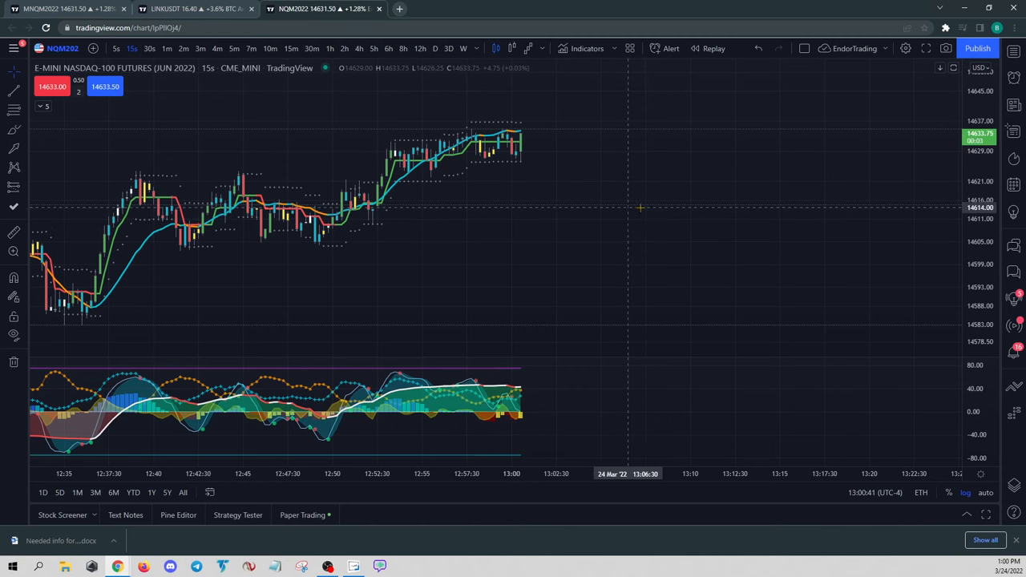
pyautogui.moveTo(601, 201)
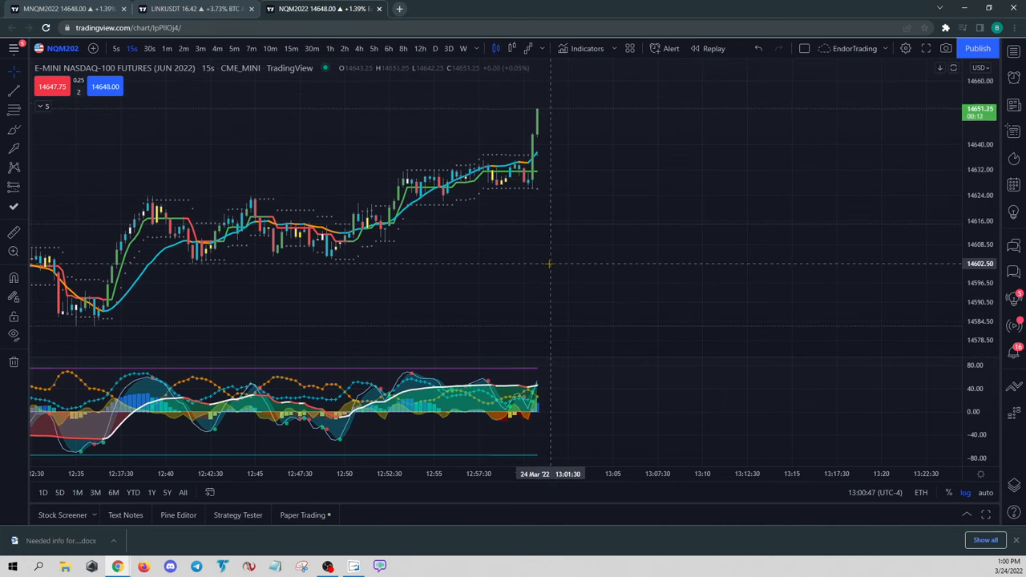
pyautogui.moveTo(444, 192)
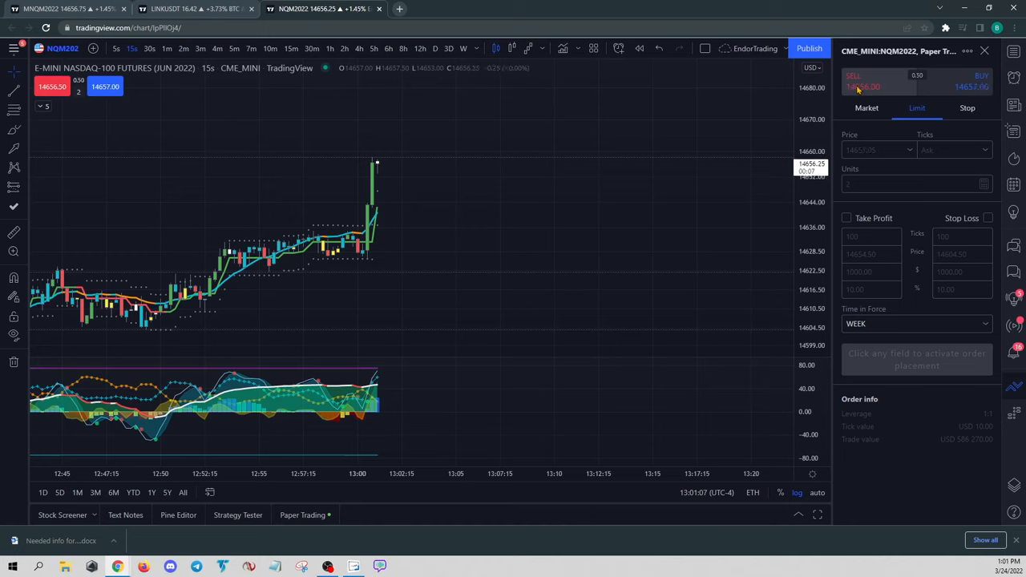
# Step: Buy 5 NQM2022 contracts at market with take profit and stop loss enabled
pyautogui.click(956, 80)
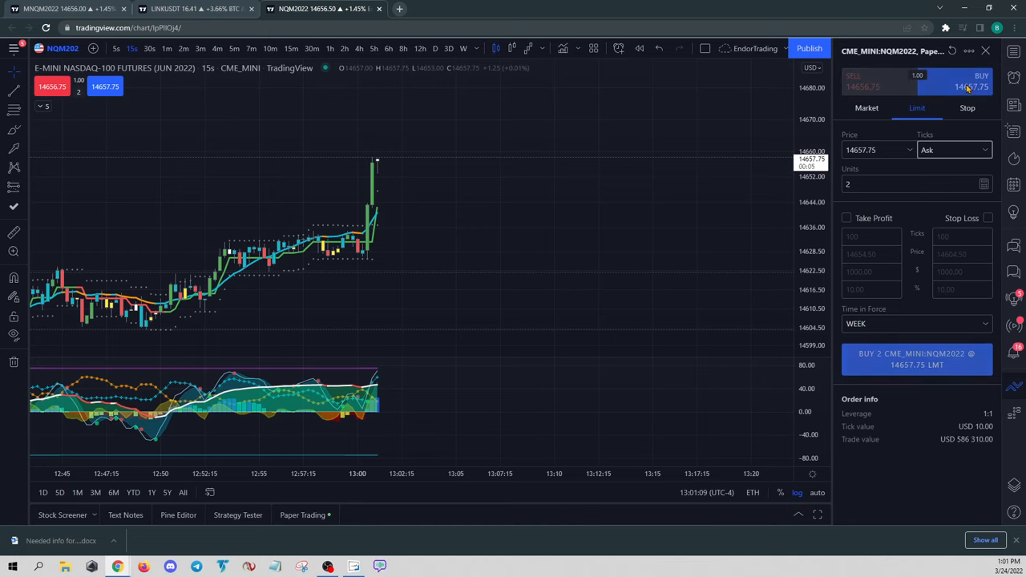
pyautogui.click(866, 108)
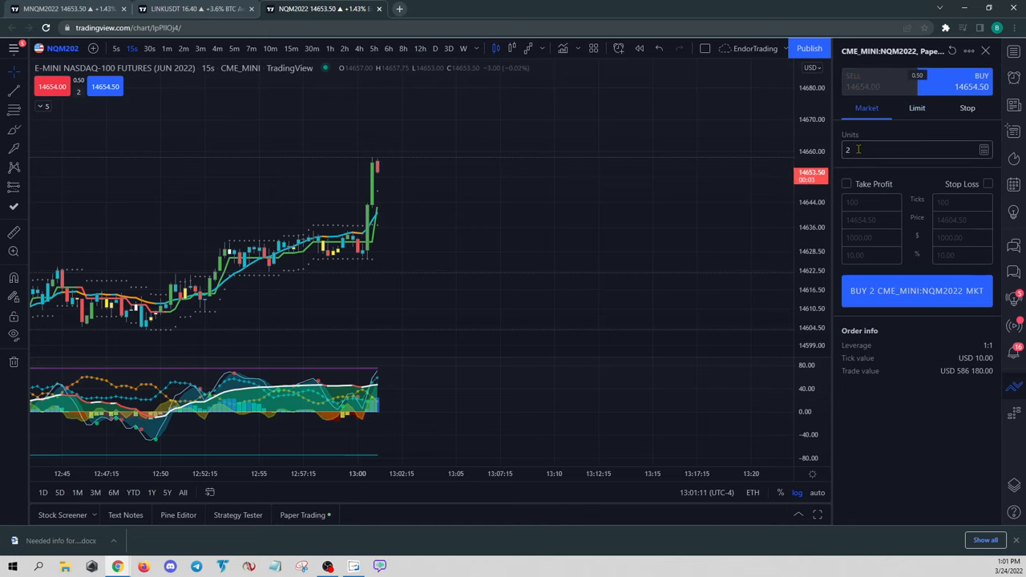
pyautogui.write('5')
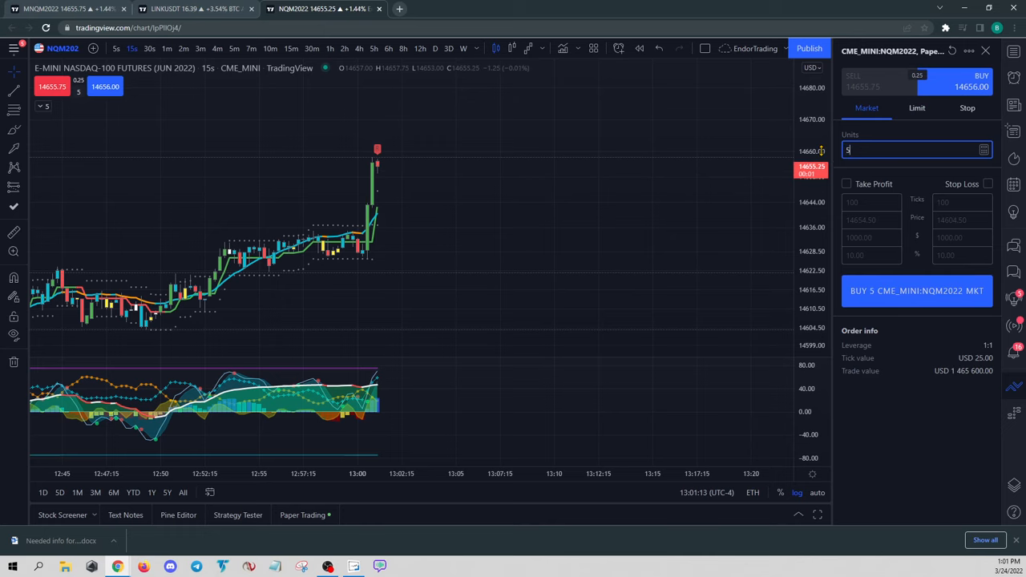
pyautogui.click(846, 184)
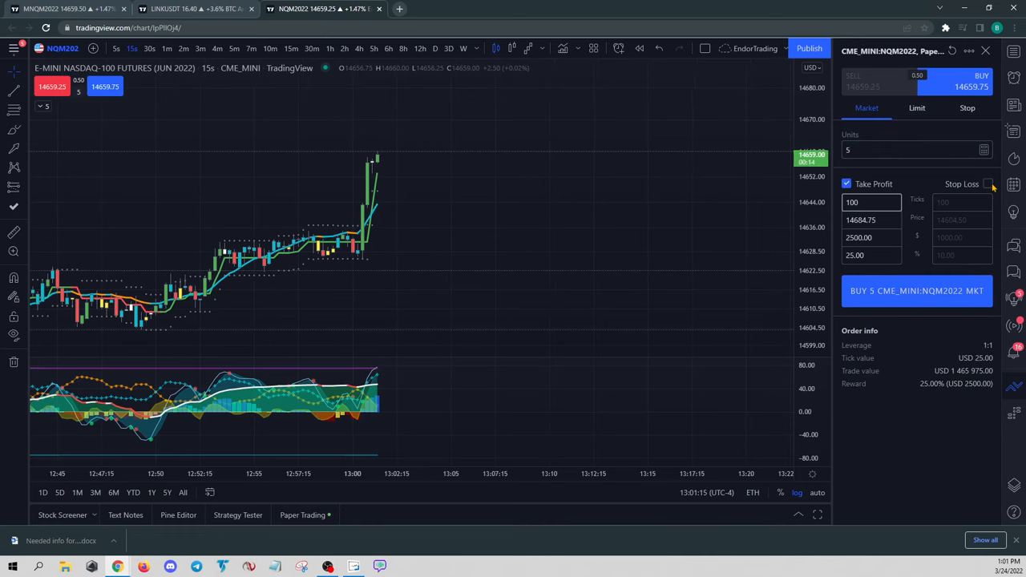
pyautogui.click(988, 184)
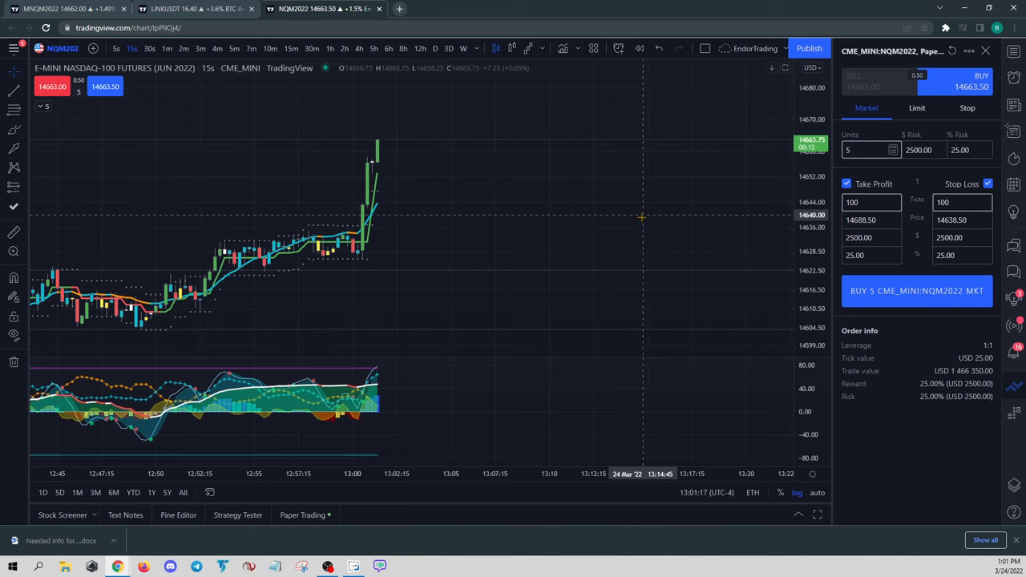
pyautogui.moveTo(646, 240)
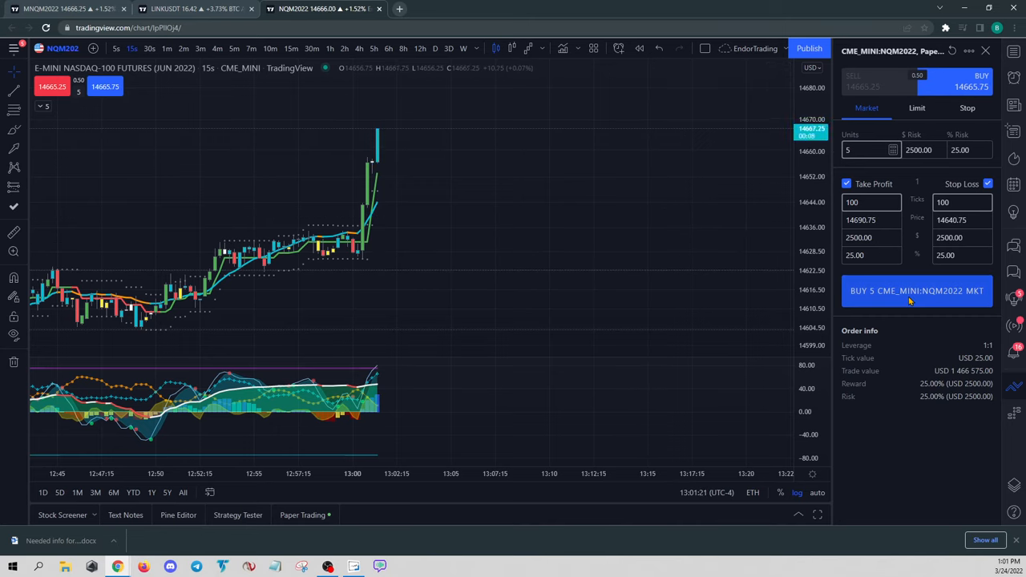
pyautogui.click(916, 290)
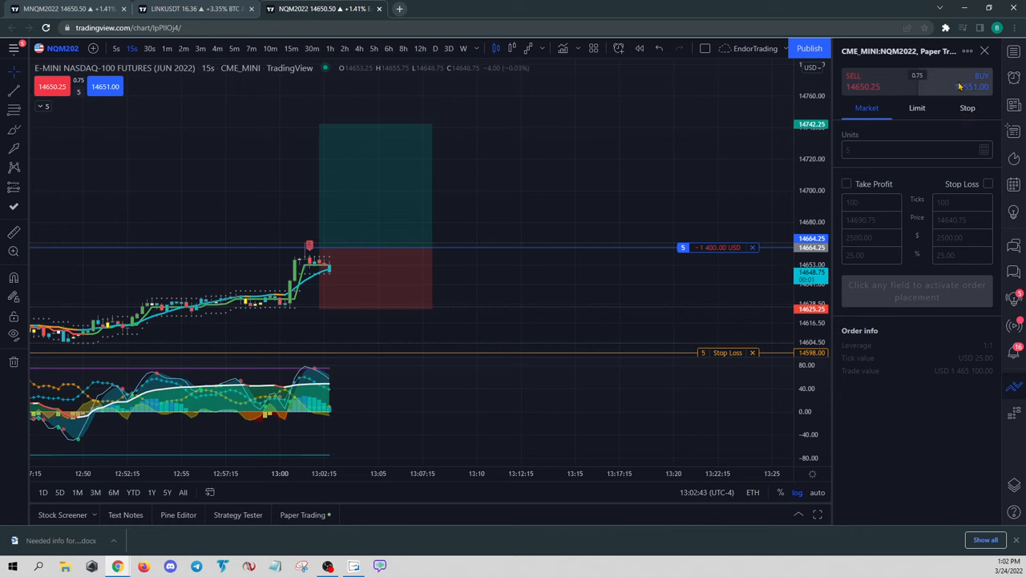
# Step: Close the order ticket and bring up chart trade actions at 14741.50
pyautogui.click(858, 80)
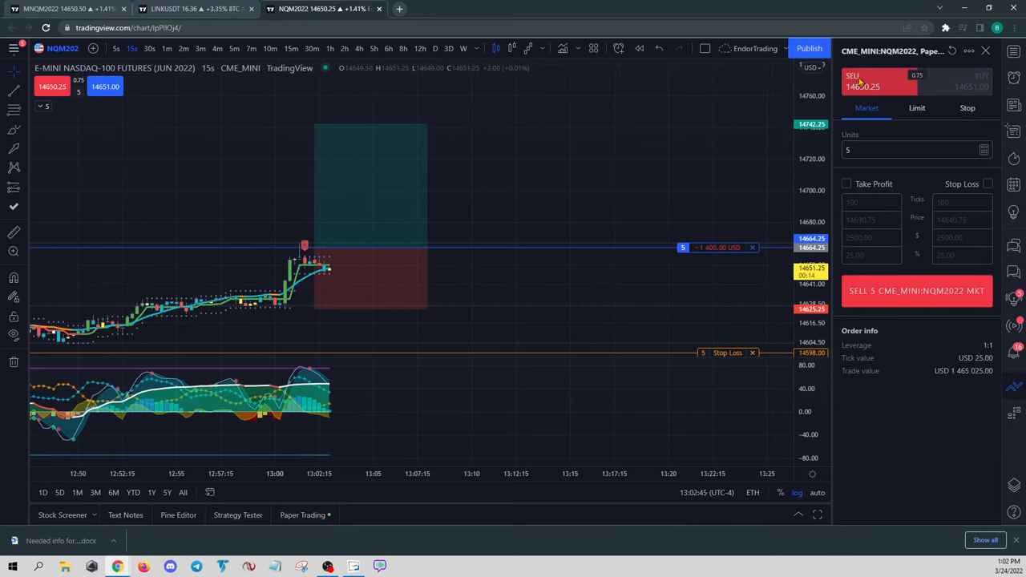
pyautogui.click(914, 150)
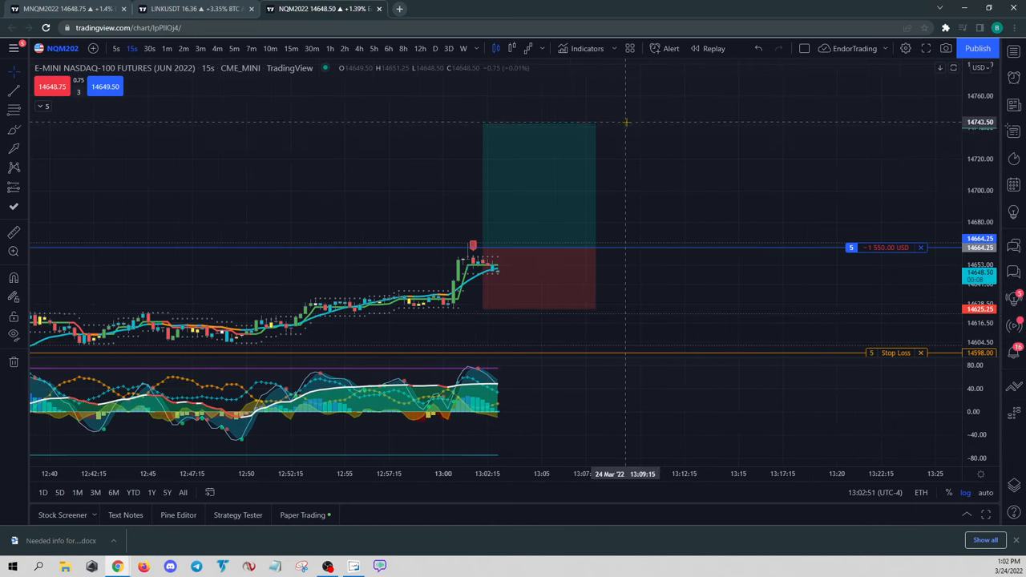
pyautogui.rightClick(621, 128)
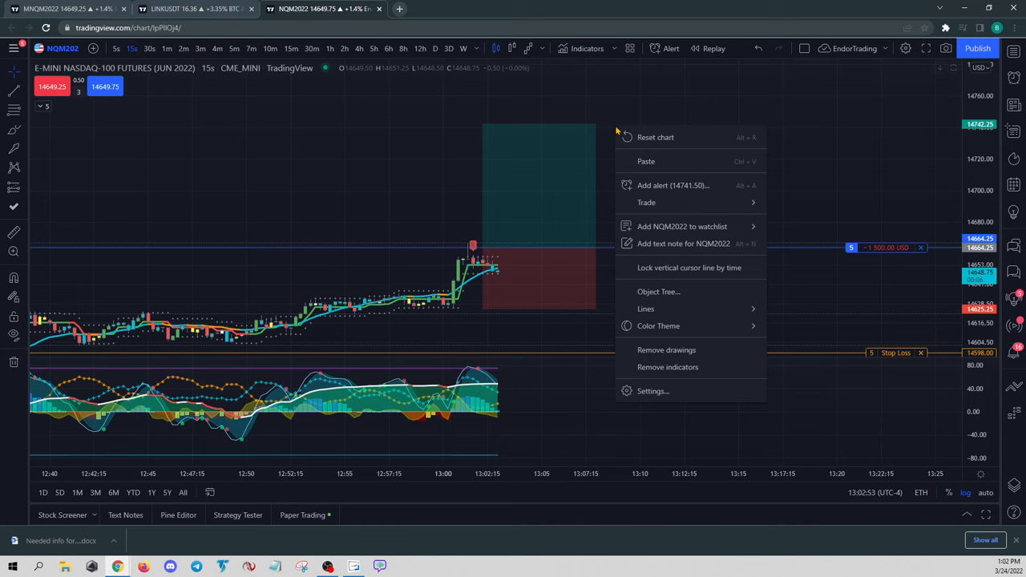
pyautogui.moveTo(646, 202)
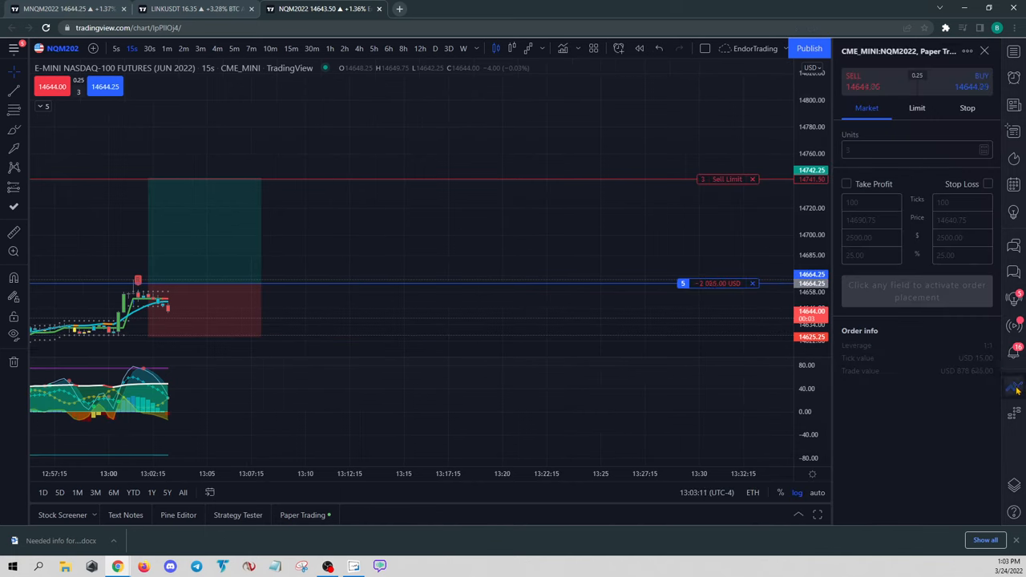
# Step: Close the order ticket and place a 2-contract NQM2022 sell limit at 14781.50
pyautogui.click(913, 150)
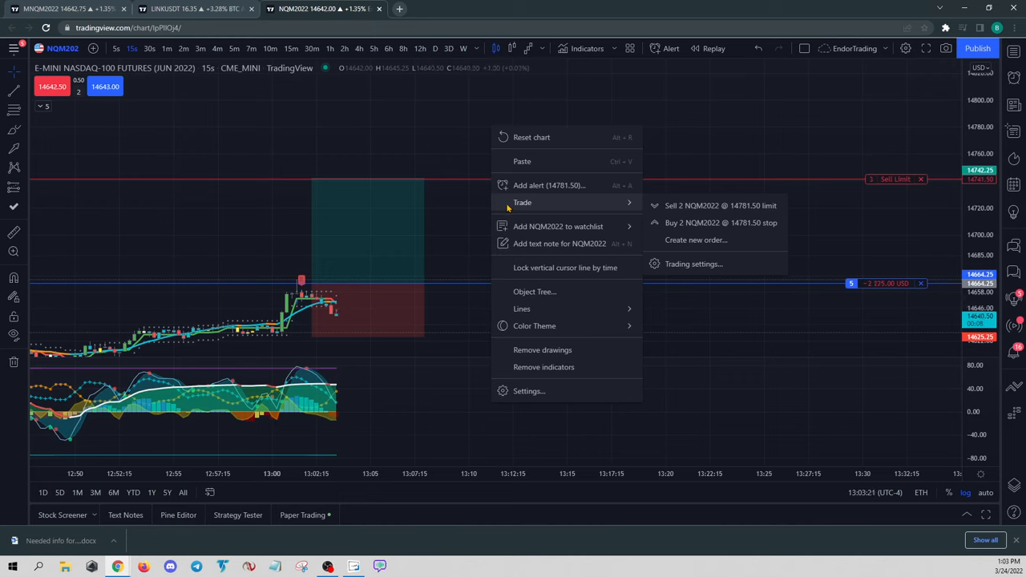
pyautogui.click(720, 205)
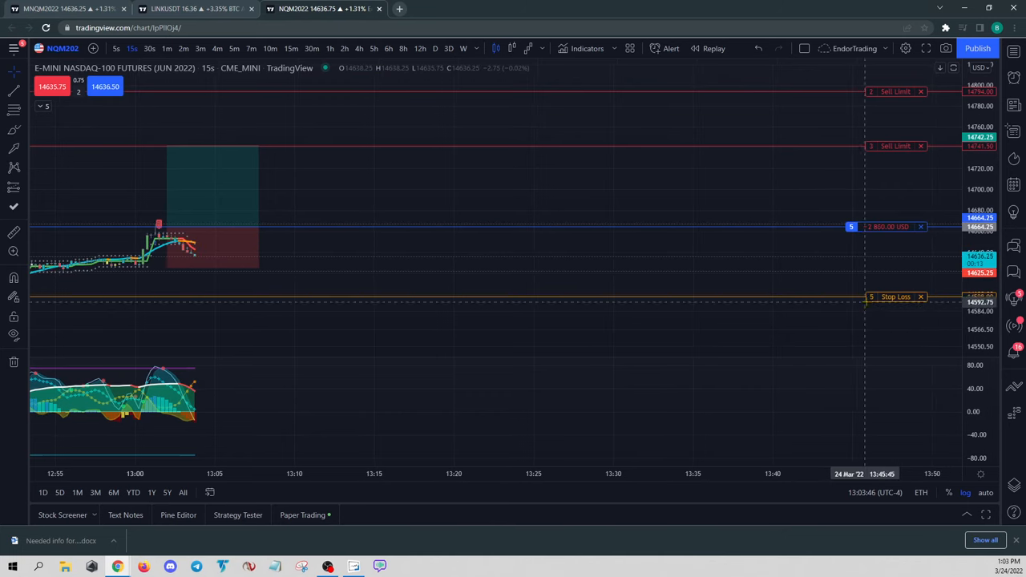
pyautogui.moveTo(922, 231)
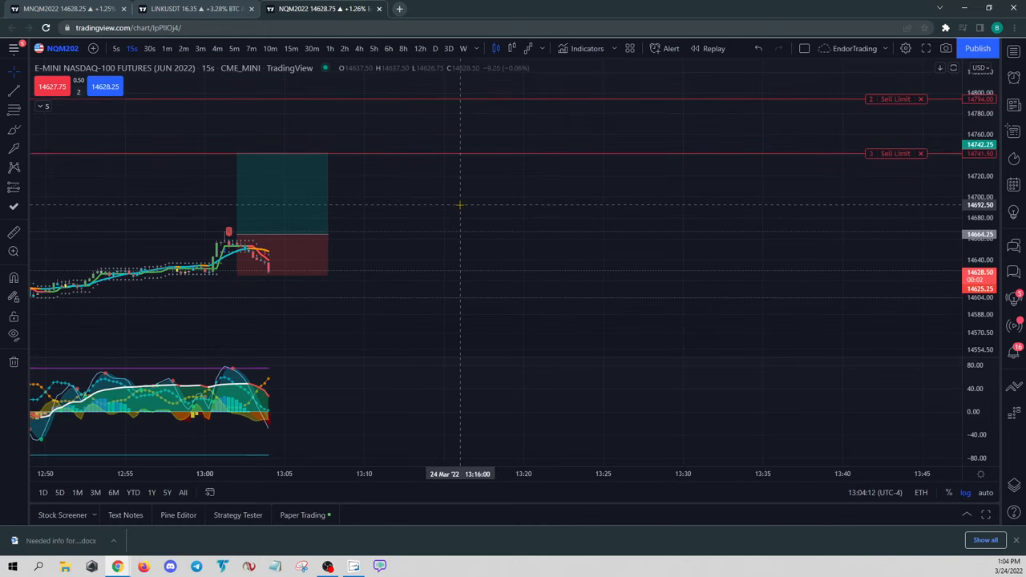
pyautogui.moveTo(910, 195)
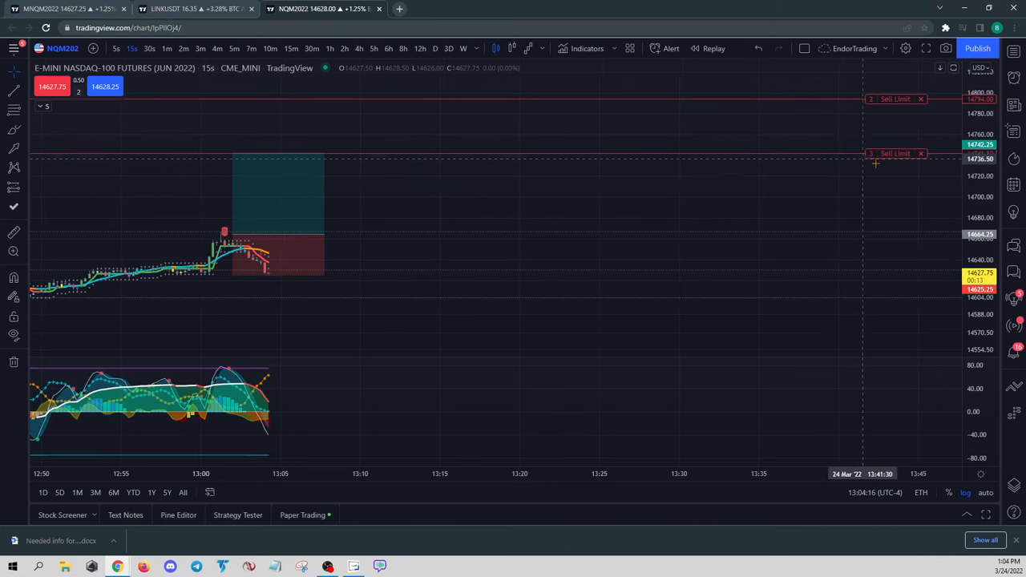
pyautogui.moveTo(893, 189)
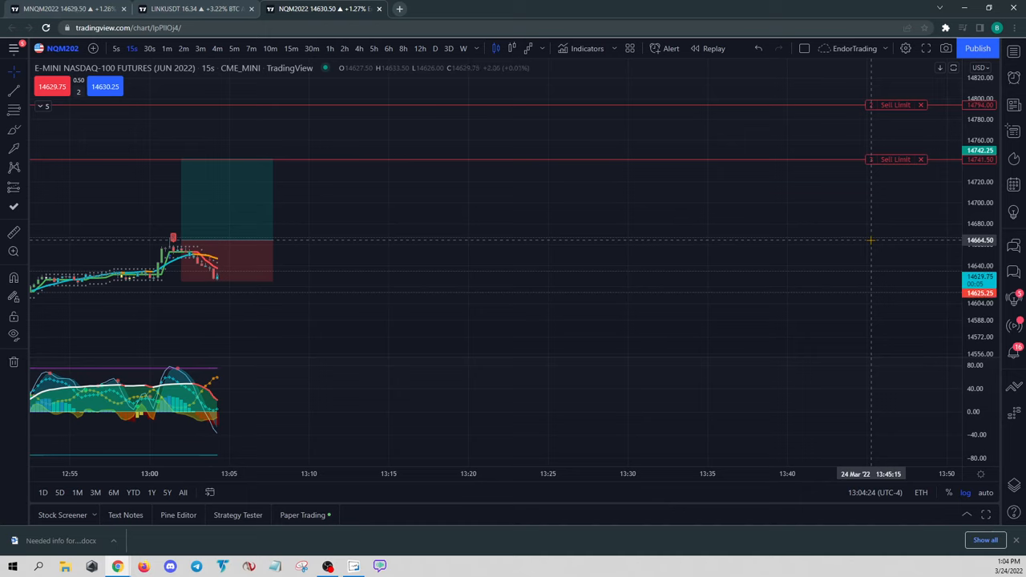
pyautogui.moveTo(894, 211)
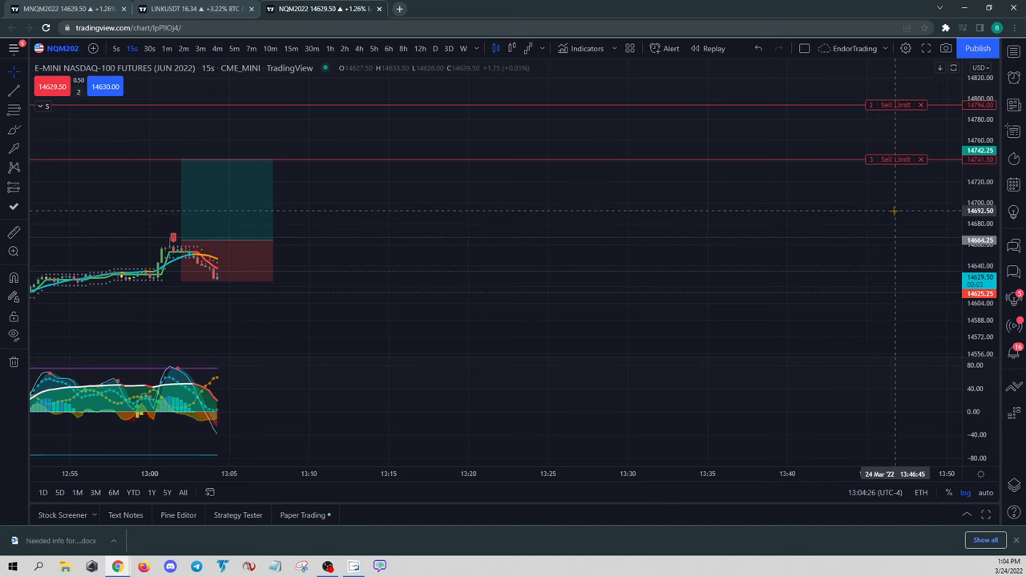